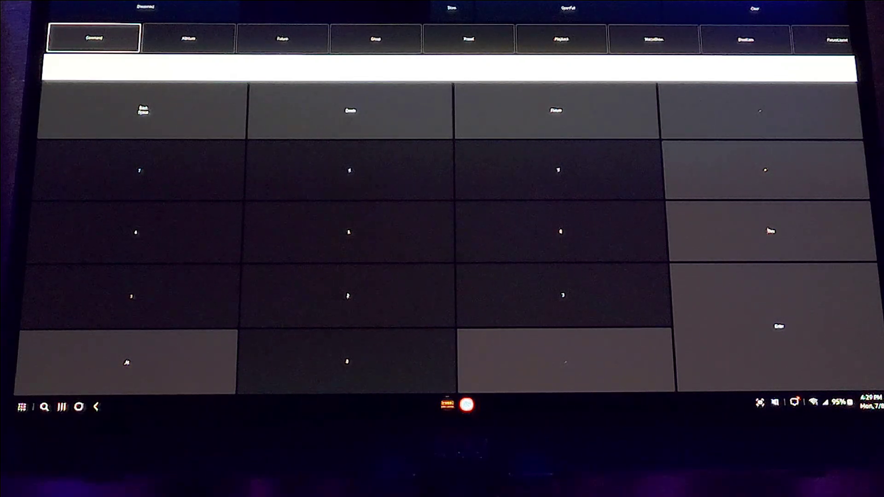
Show the attribute faders for dimmer, position and colour, turning the lights blue-purple.
{"action": "left_click", "coordinate": [188, 39]}
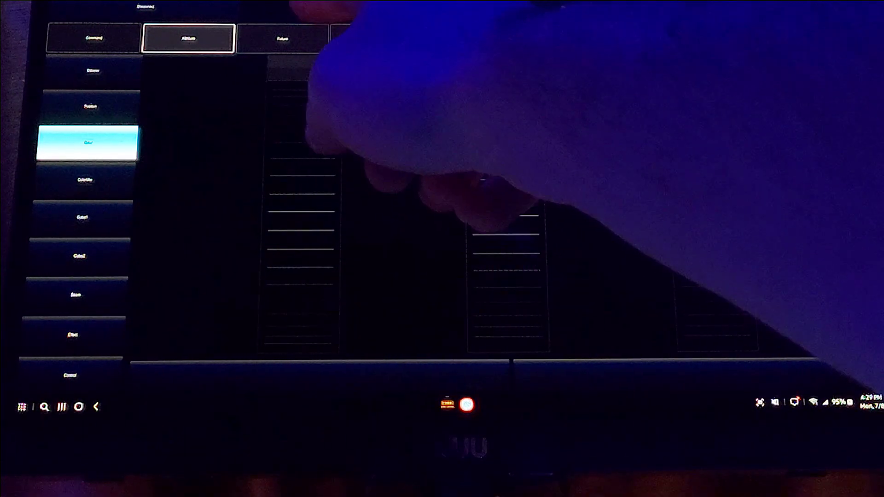
Show the patched fixtures of the rig as picture icons.
{"action": "left_click", "coordinate": [282, 38]}
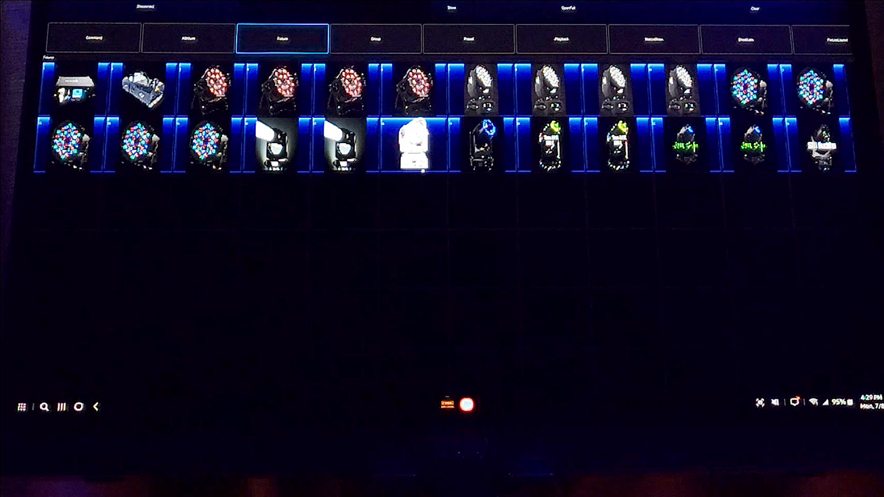
View the fixture groups, then the gobo, colour, zoom and position presets.
{"action": "left_click", "coordinate": [374, 39]}
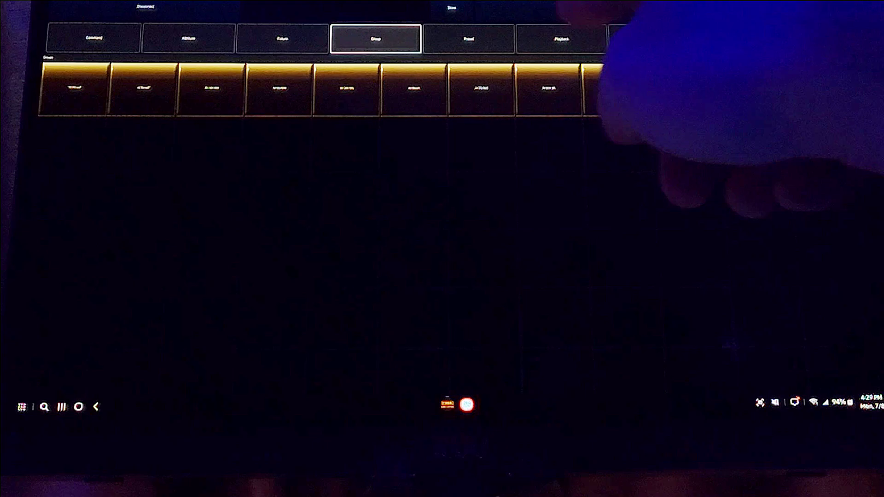
{"action": "left_click", "coordinate": [468, 38]}
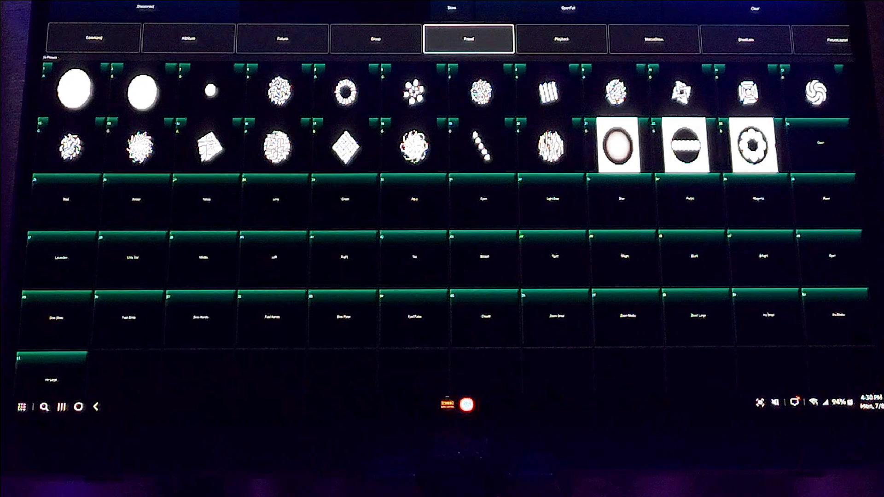
Move from the presets to the currently empty macro page.
{"action": "left_click", "coordinate": [560, 38]}
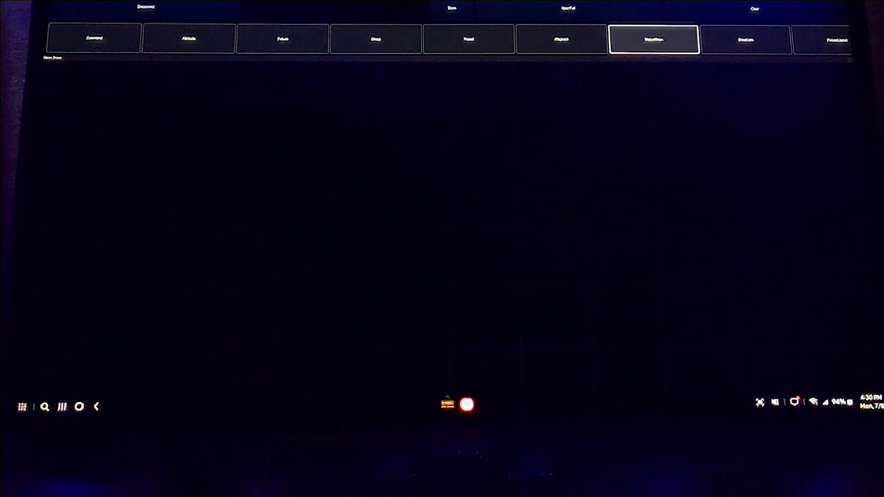
Pass the empty shortcuts page and show the fixture layout with fixtures 10–15 in a row.
{"action": "left_click", "coordinate": [746, 39]}
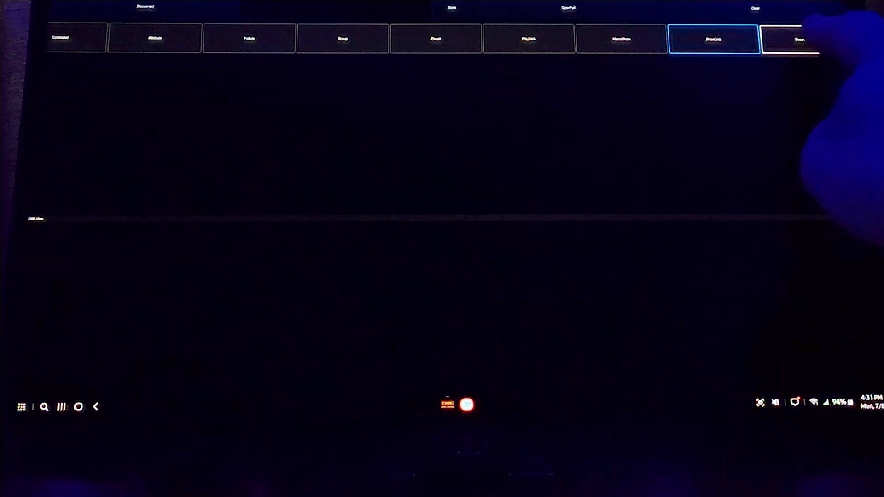
{"action": "left_click", "coordinate": [805, 39]}
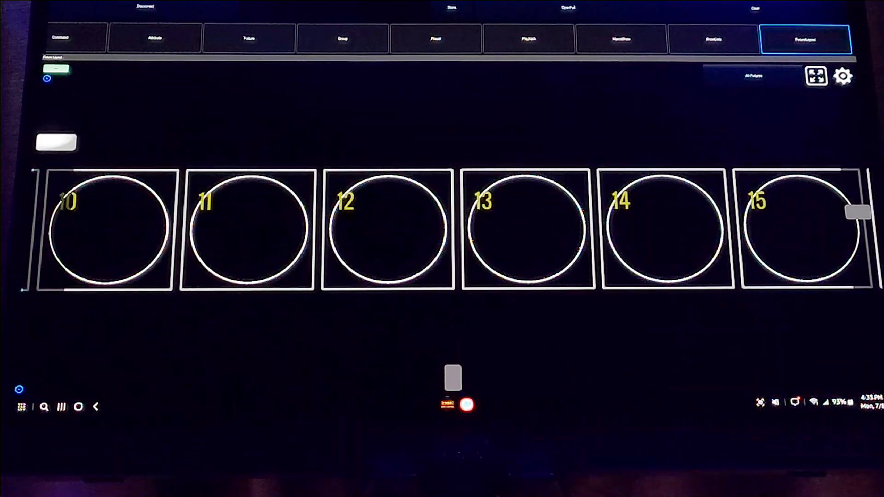
Select fixture 11 in the layout so it is outlined in yellow.
{"action": "left_click", "coordinate": [247, 228]}
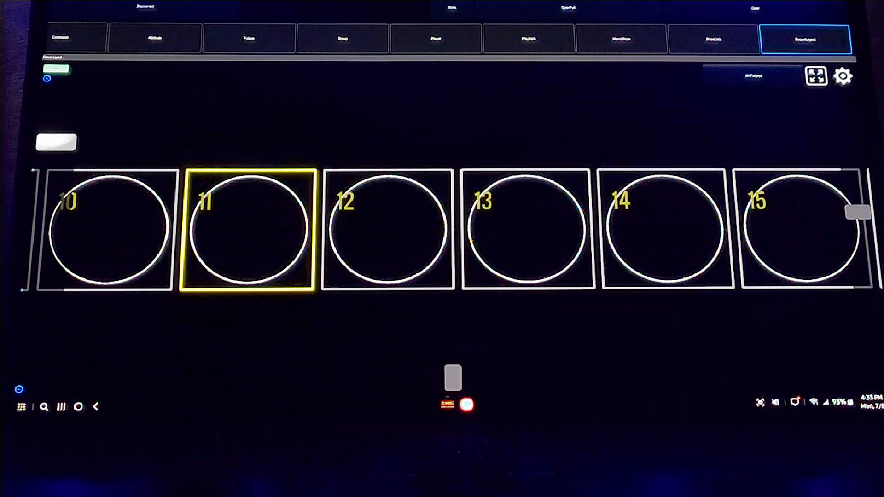